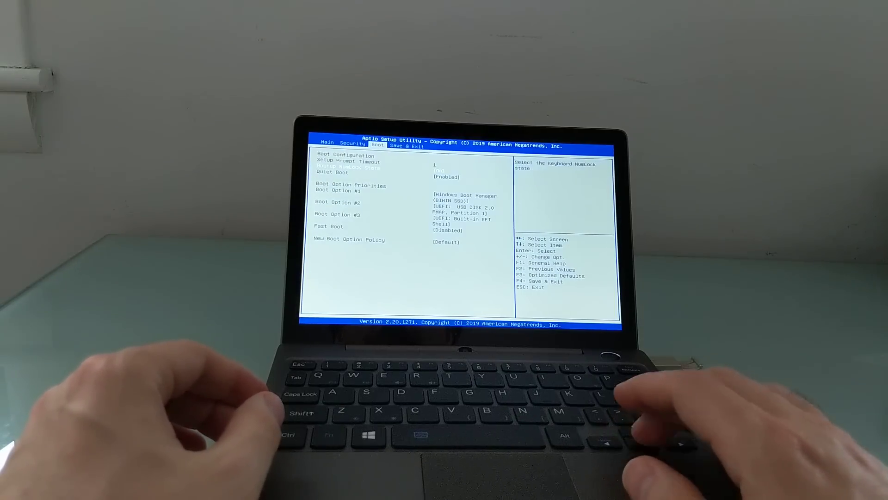
- Set Boot Option #1 to the USB disk and reach the Save Changes and Exit confirmation prompt
{"action": "key", "text": "Enter"}
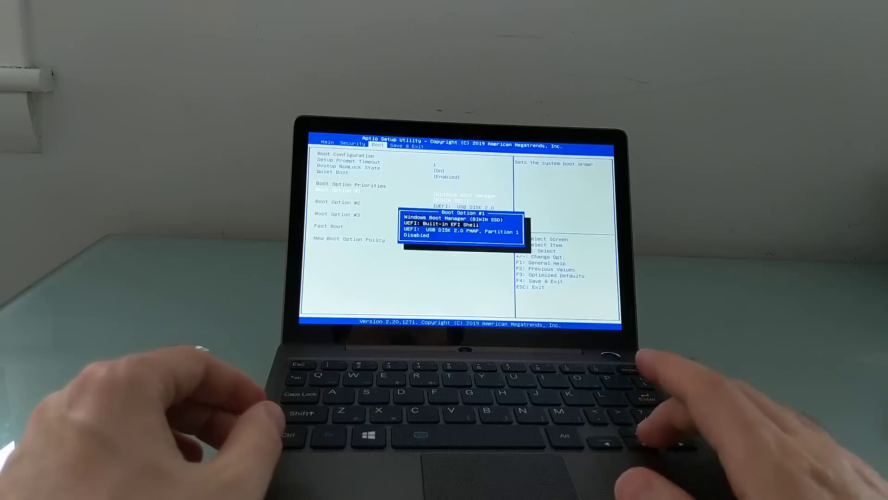
{"action": "key", "text": "right"}
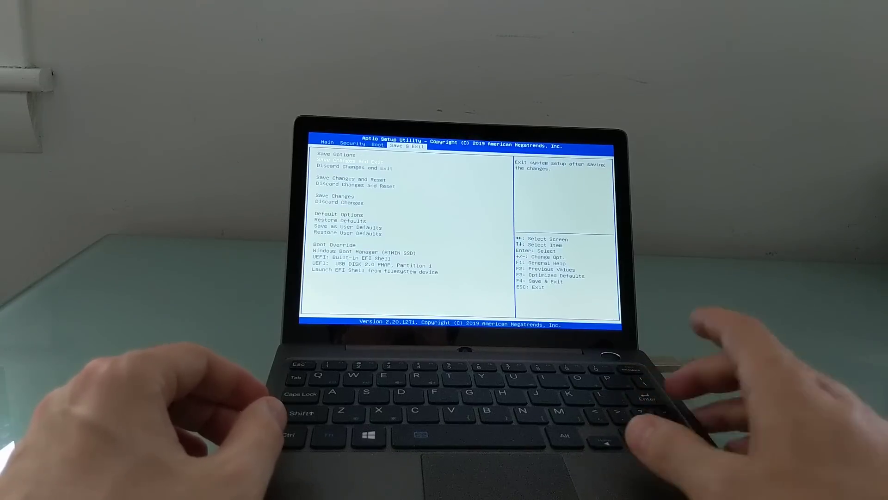
{"action": "key", "text": "Enter"}
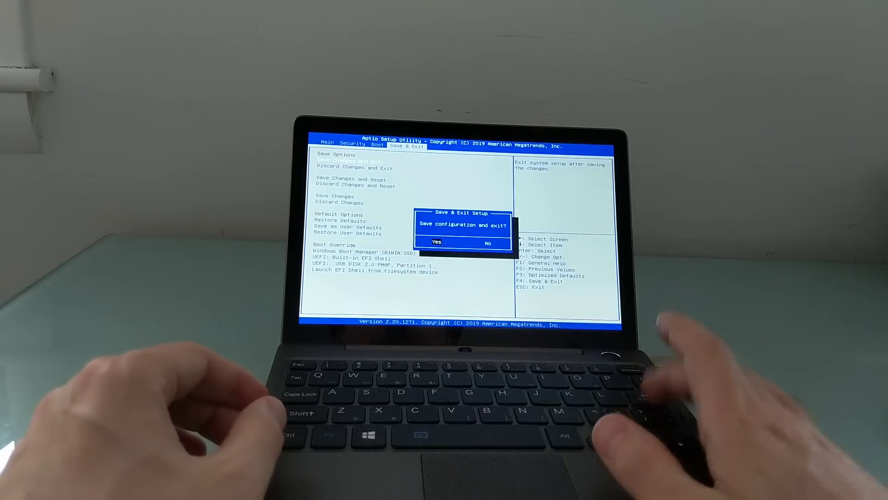